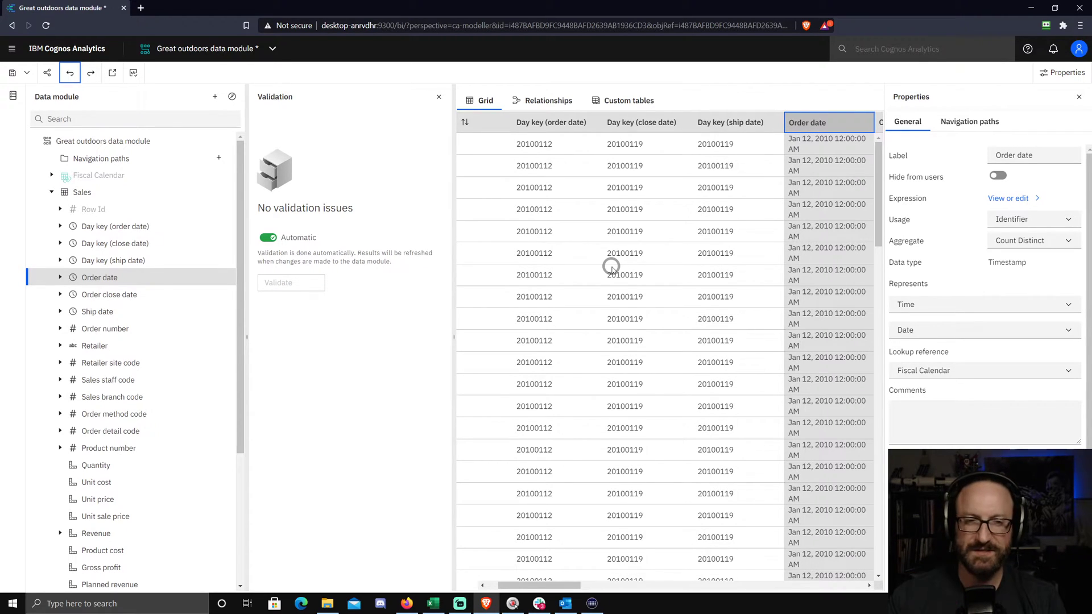
mouse_move(559, 19)
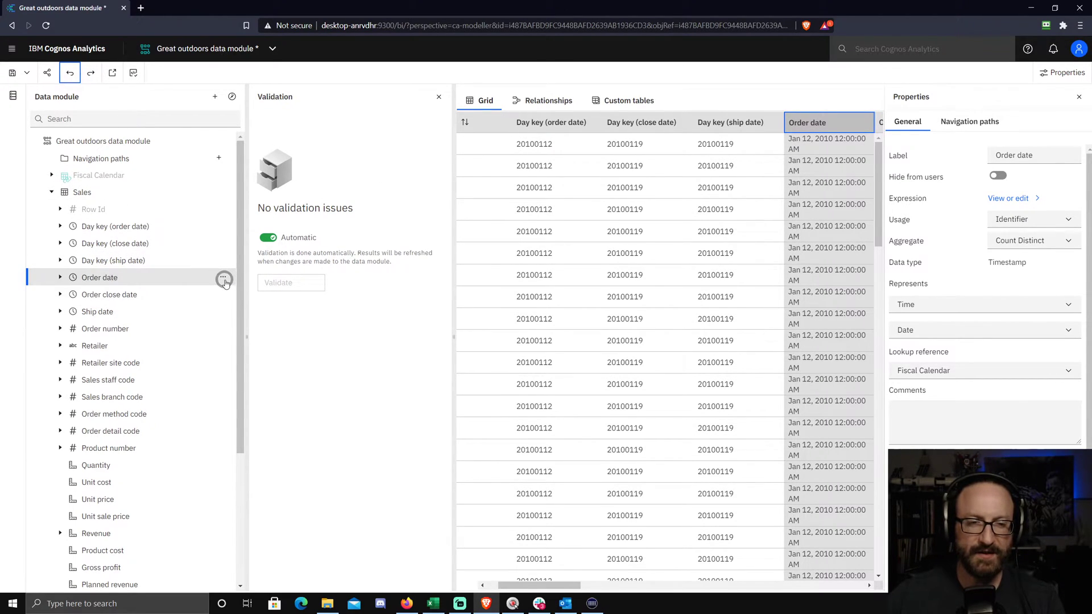
- Begin splitting Order date, selecting the Year, Month and Day boxes in the Split column dialog
left_click(224, 277)
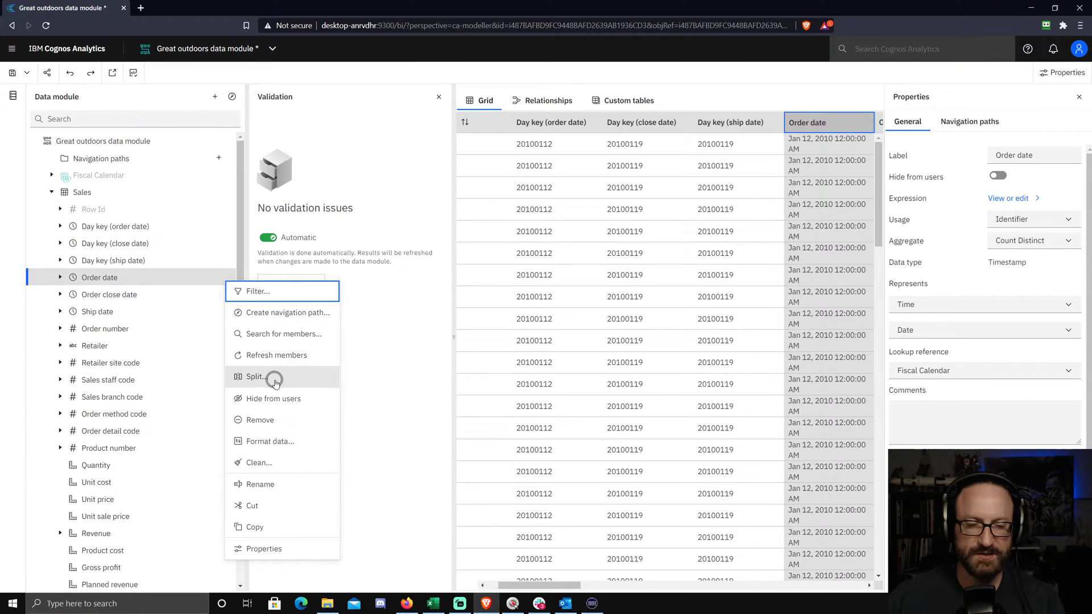
left_click(256, 377)
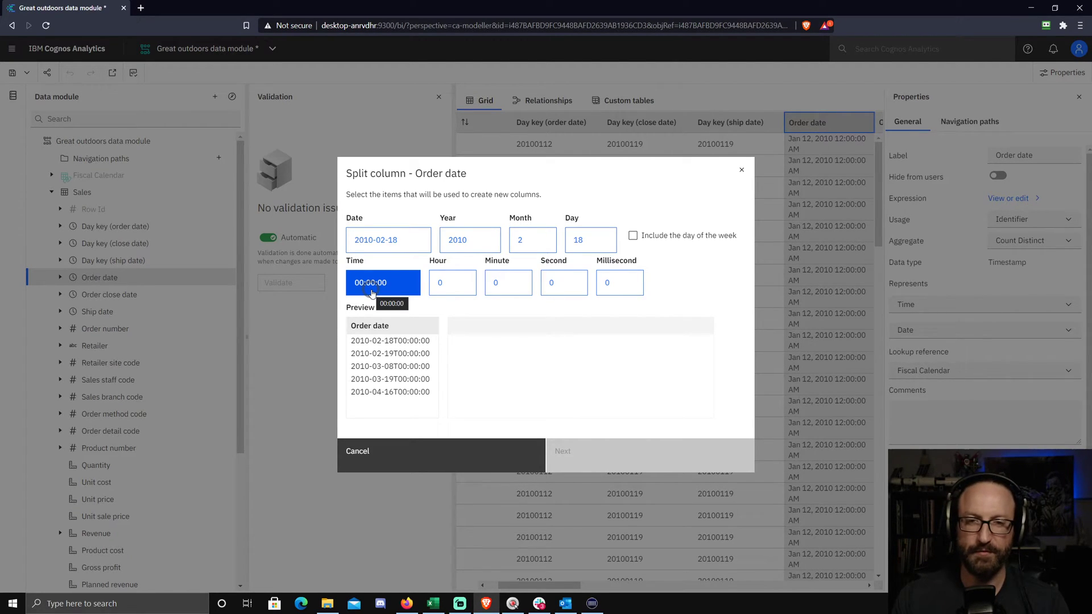
left_click(469, 239)
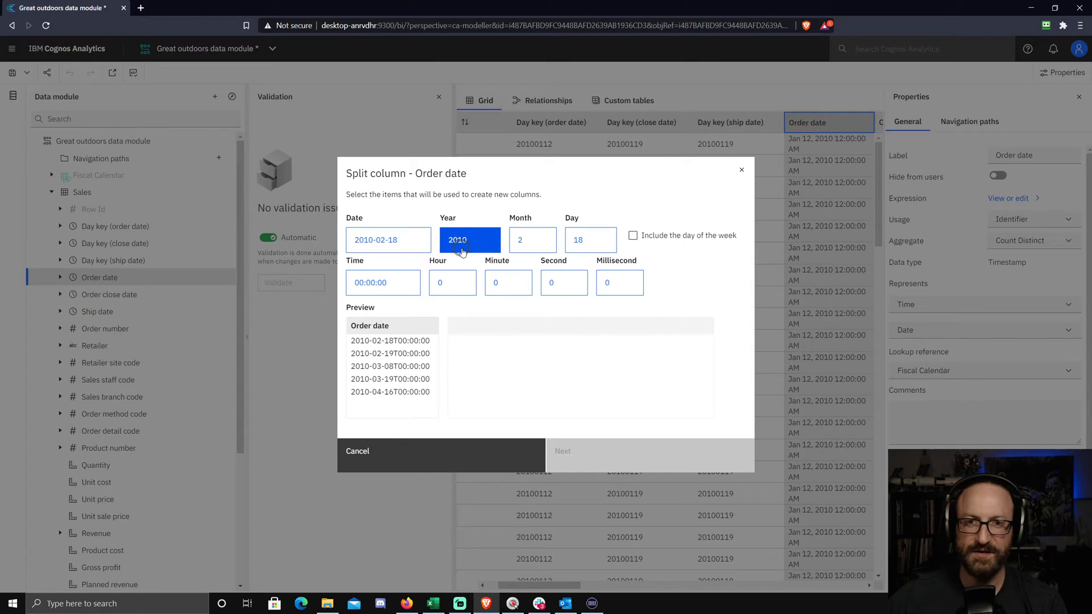
left_click(590, 240)
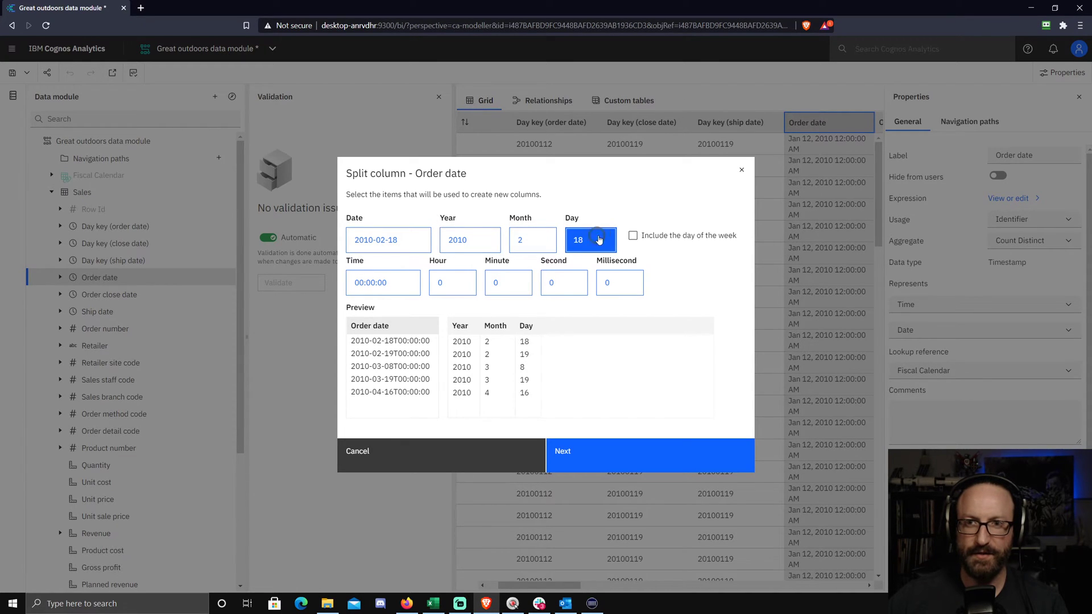
left_click(632, 235)
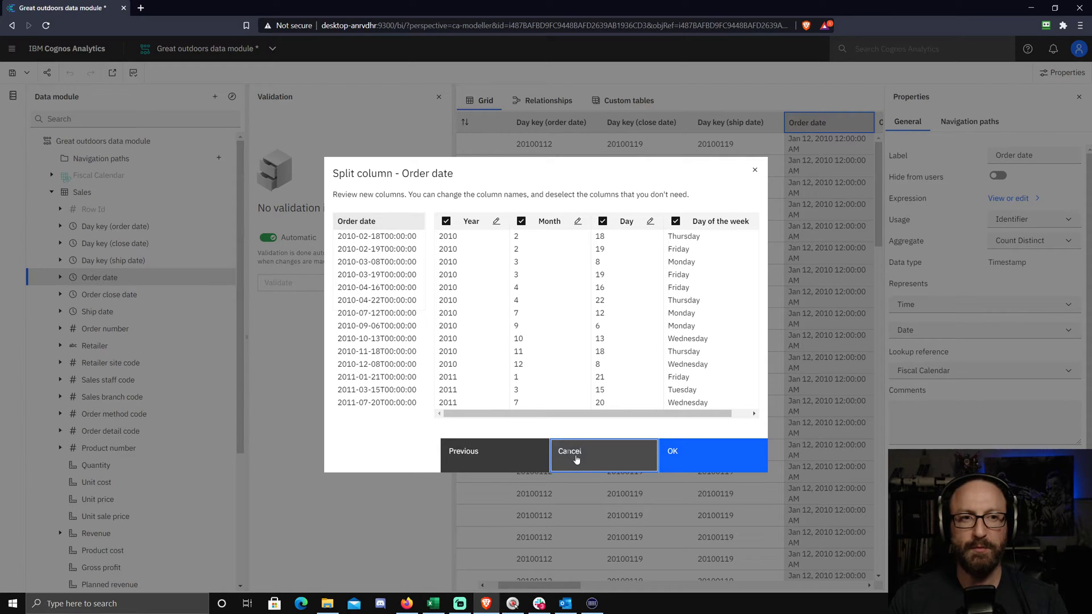
mouse_move(575, 460)
type("Order")
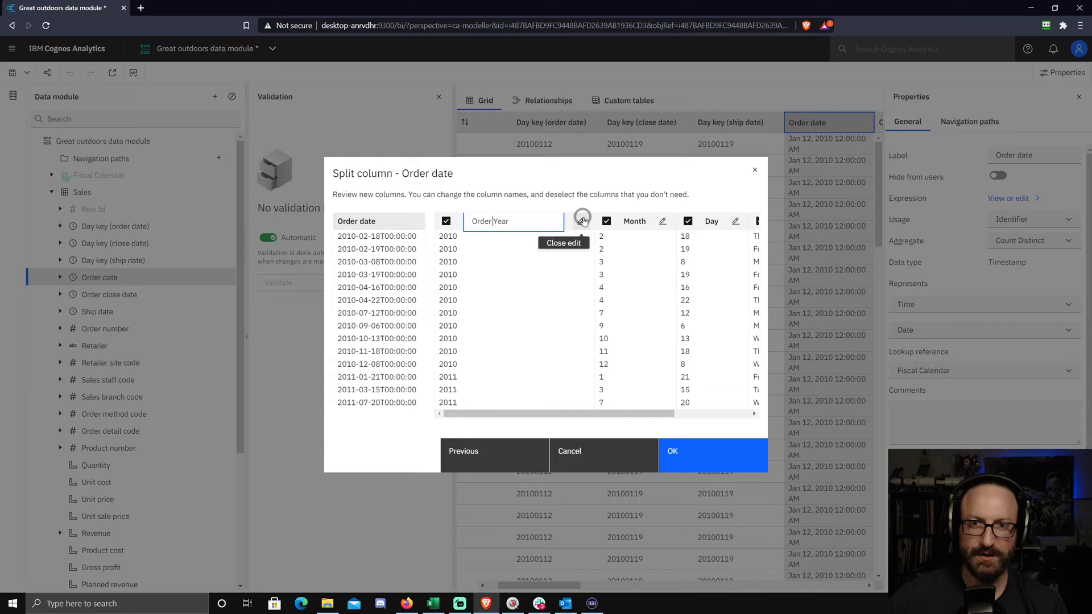
- Rename Year to Order Year and create the Order Year, Month, Day and weekday columns
left_click(581, 220)
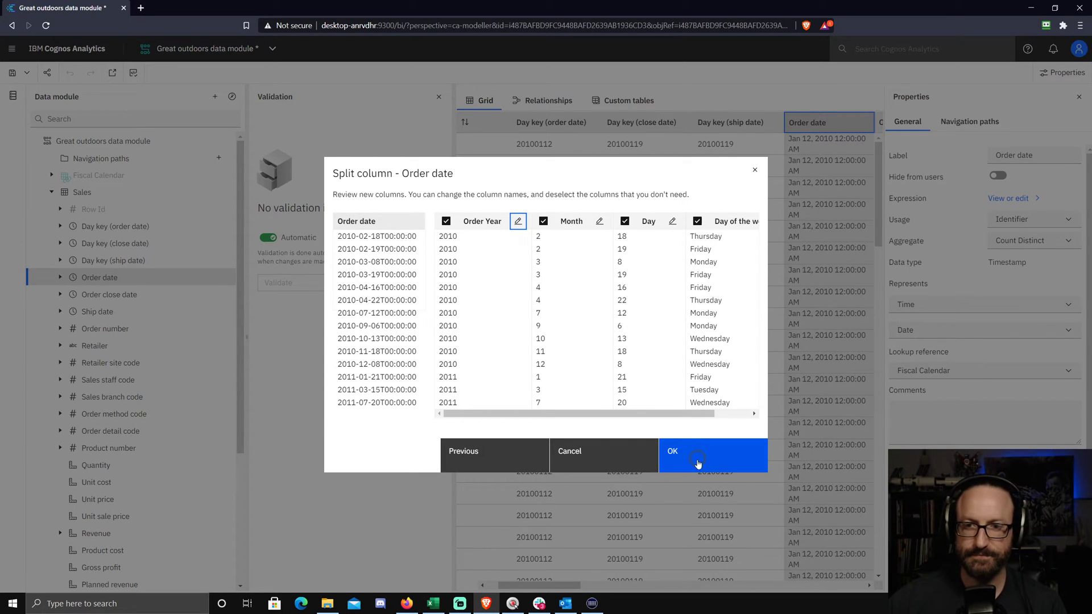
left_click(712, 450)
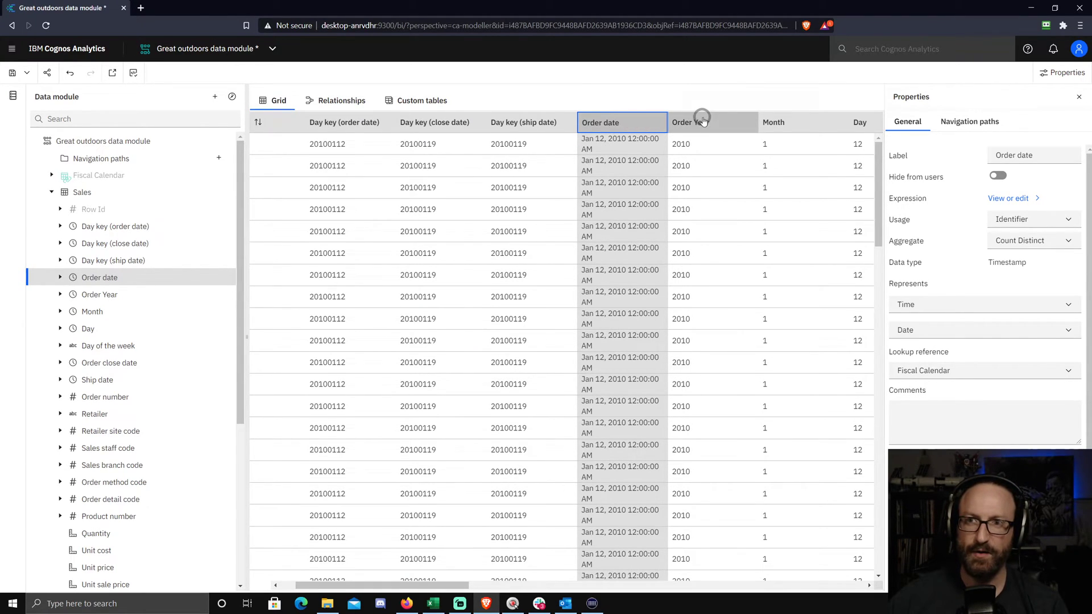
mouse_move(798, 258)
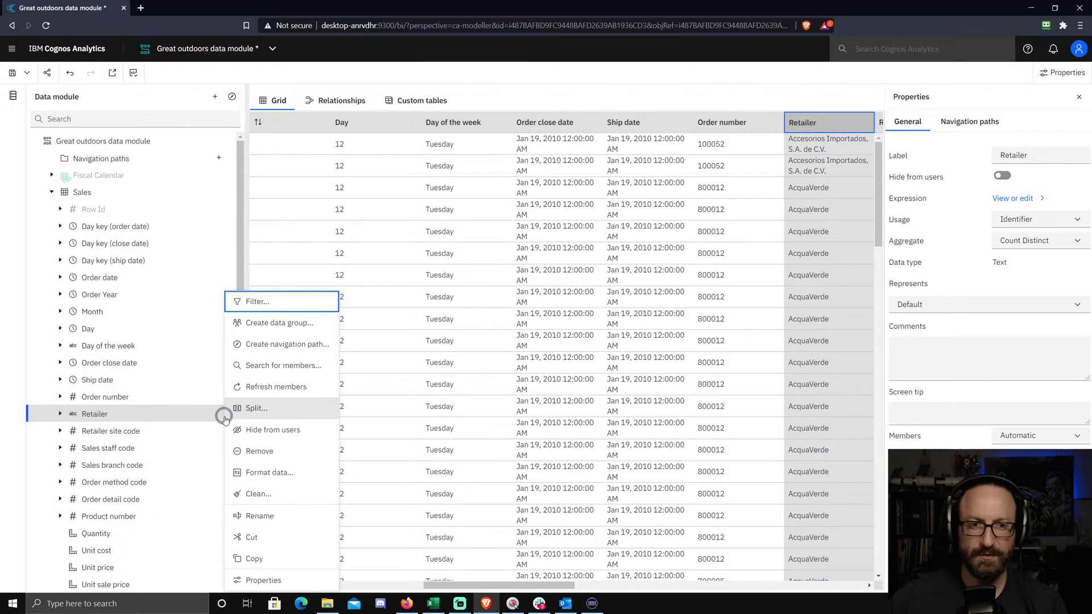
- Split Retailer on a space delimiter, previewing Retailer_1 through Retailer_5 columns
left_click(256, 408)
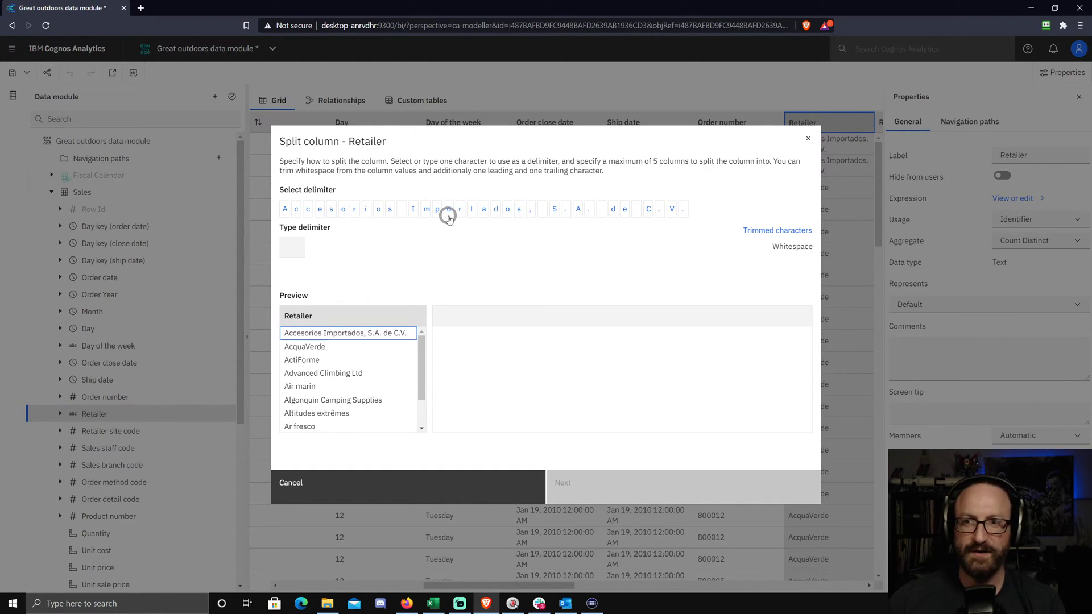
left_click(291, 247)
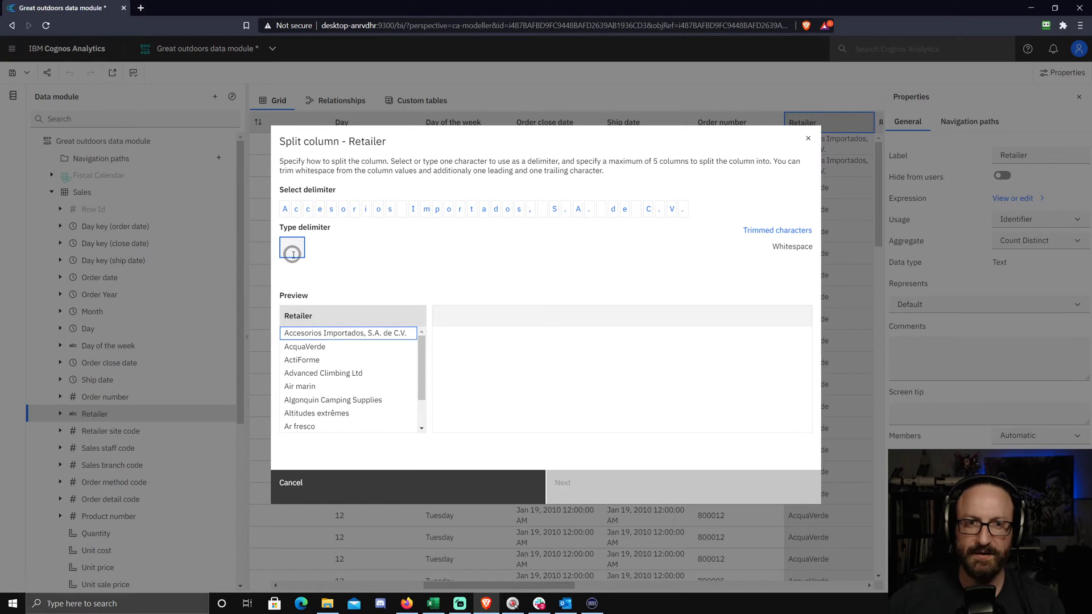
type("\" \"")
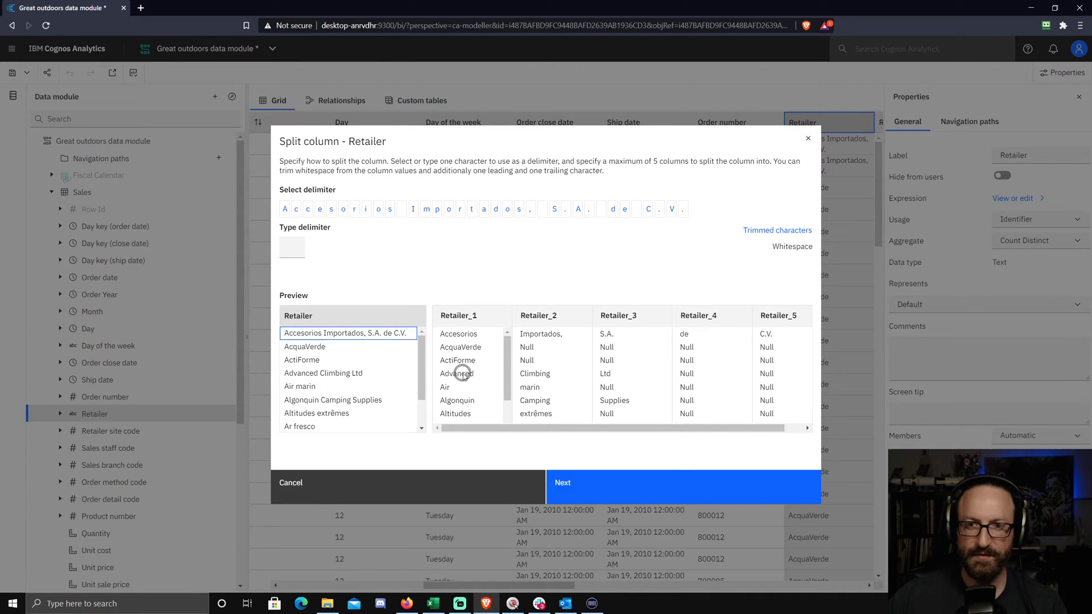
mouse_move(468, 398)
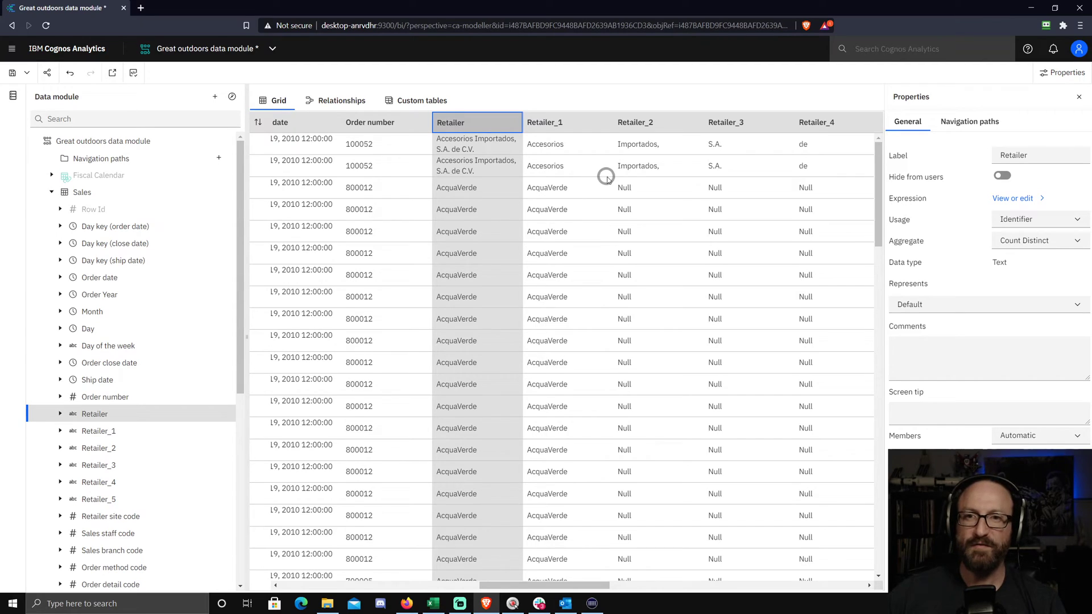
mouse_move(629, 186)
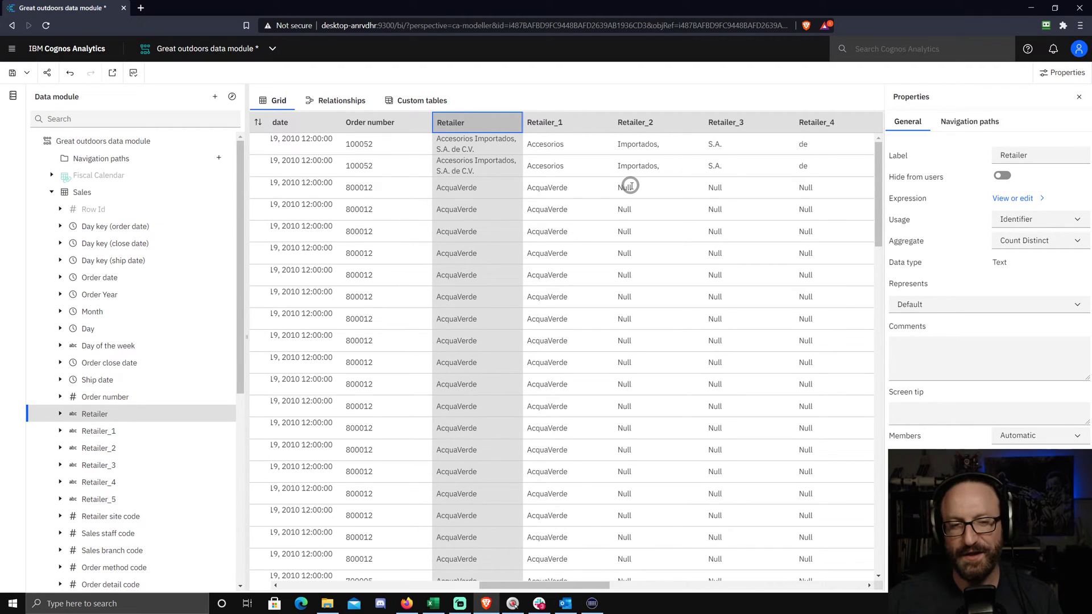
mouse_move(109, 333)
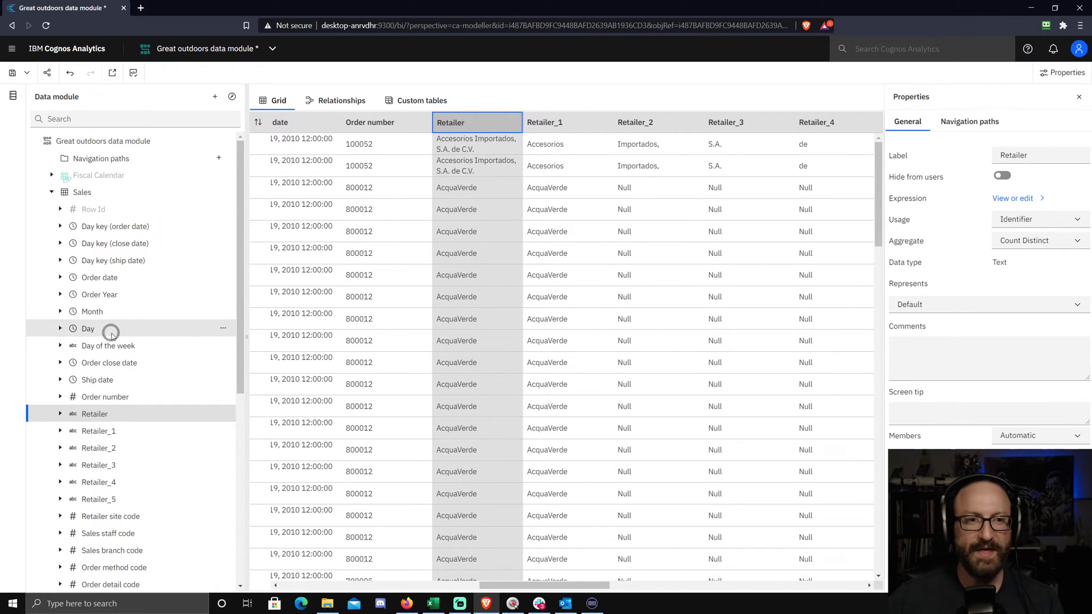
- Bring up the context menu for Order number in the Sales table tree
left_click(104, 396)
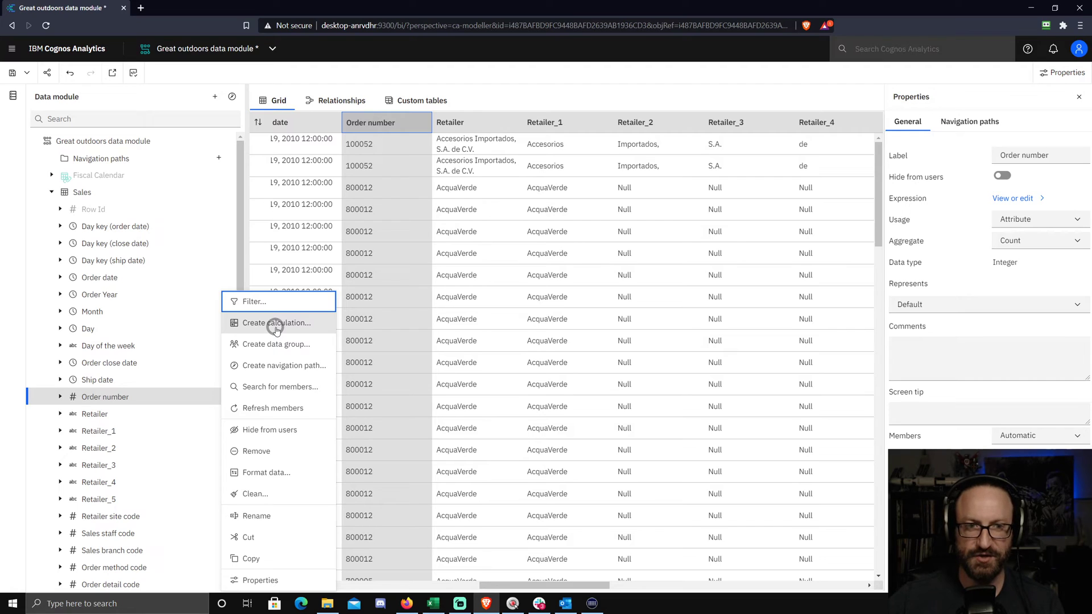
- Start a calculation from Order number and switch to the full calculation editor
left_click(276, 323)
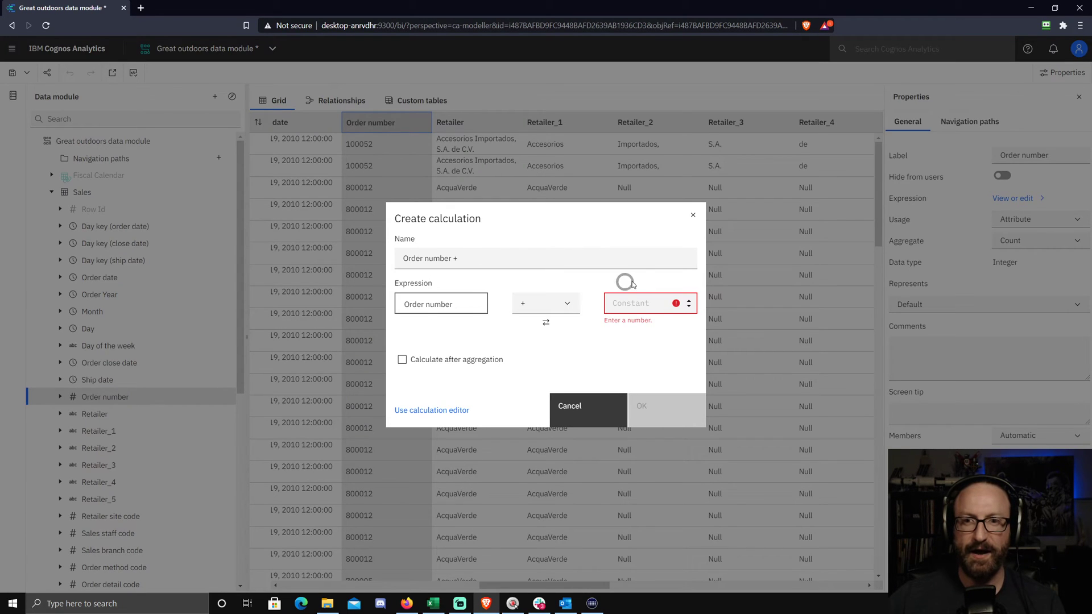
mouse_move(514, 305)
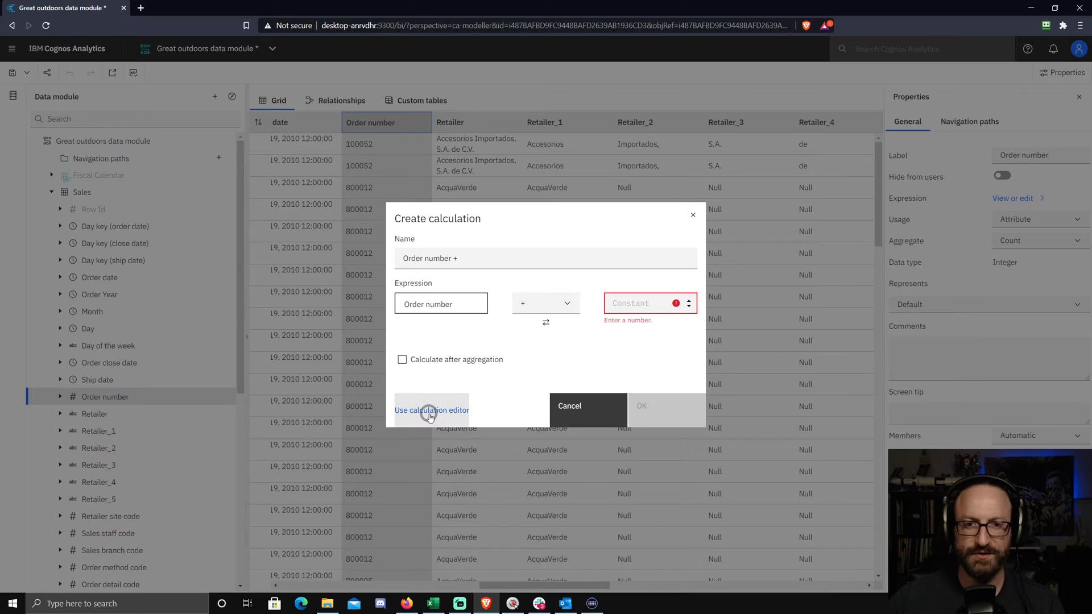
left_click(431, 410)
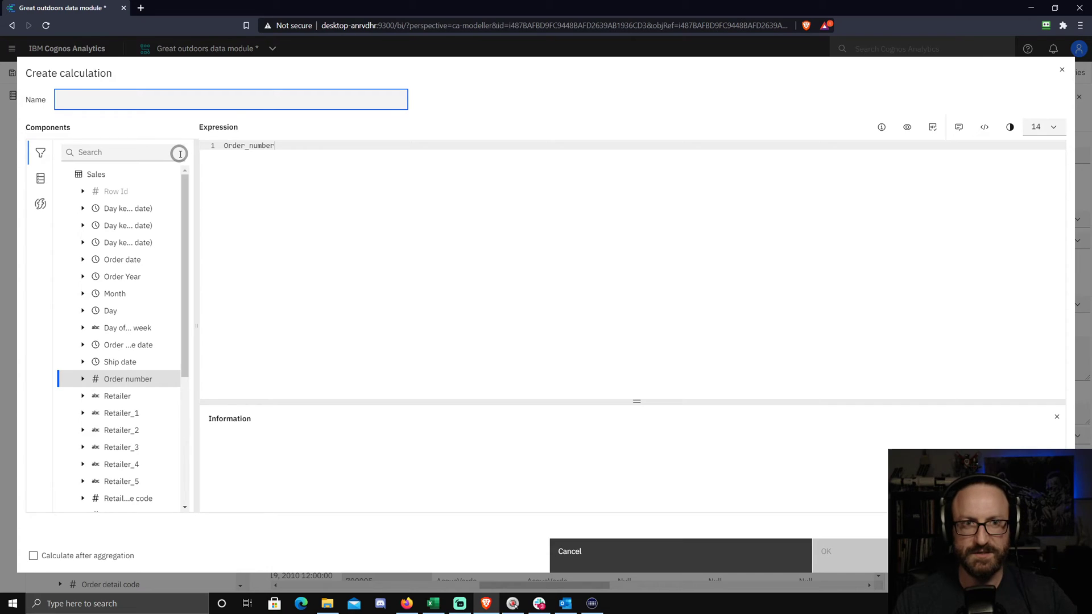
- Name the calculation Order Type and start a substring function with 'sub' in the expression
type("Order")
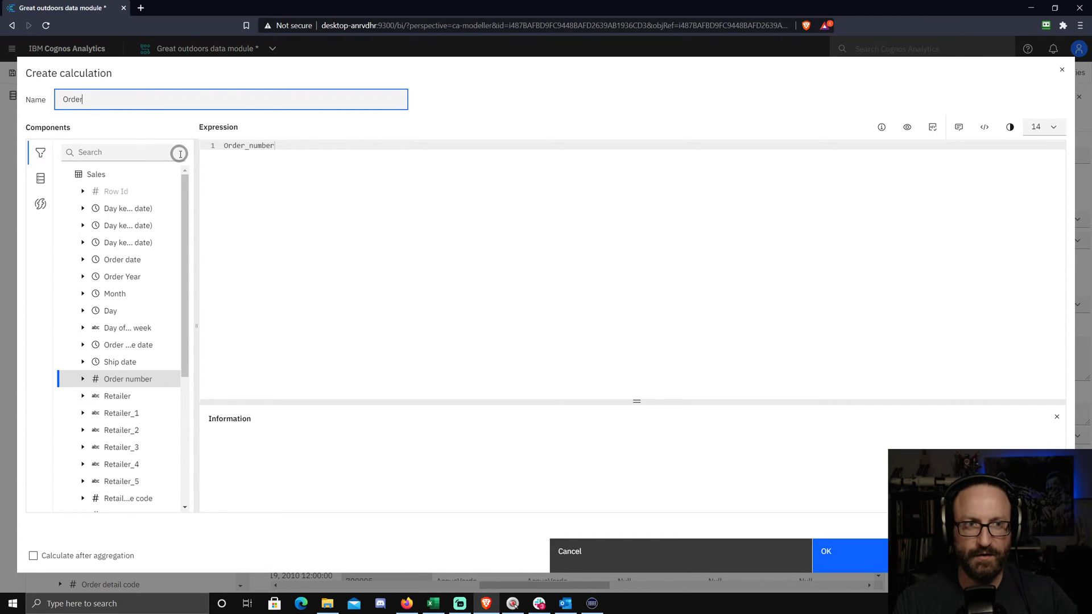
type("Type")
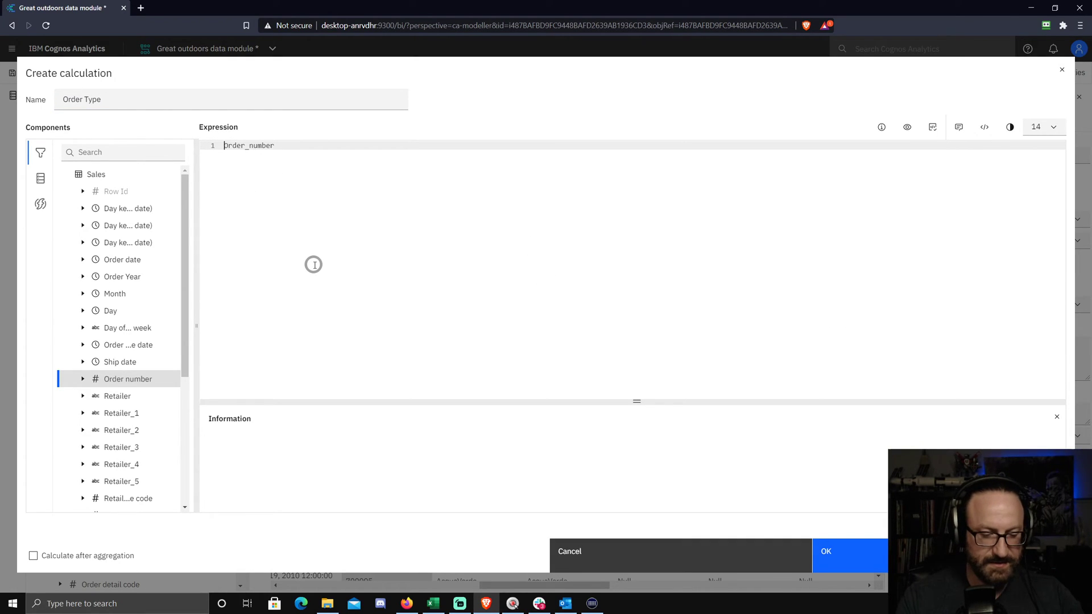
type("sub")
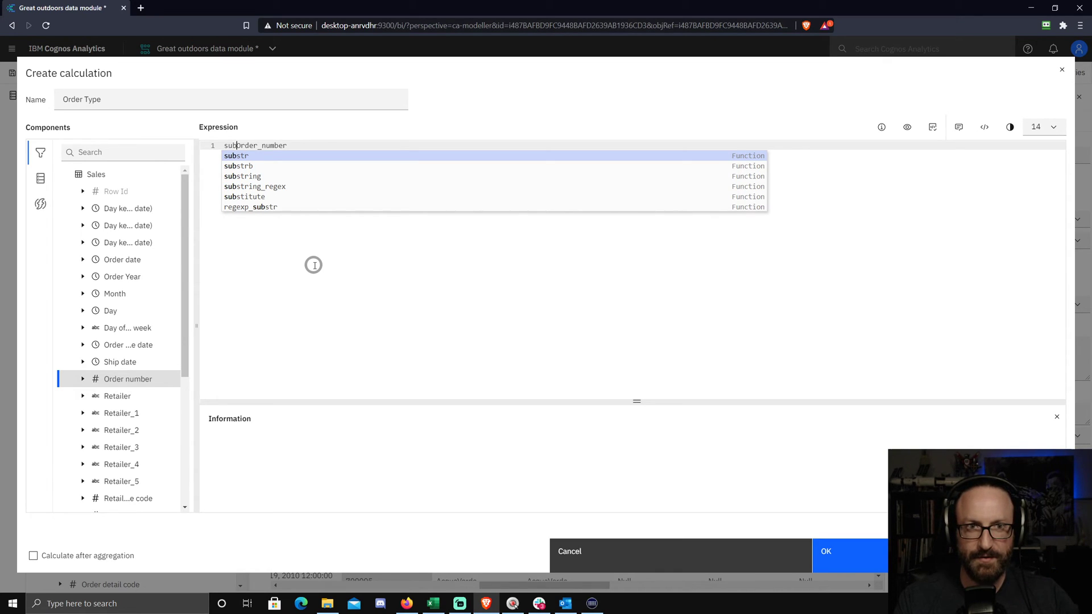
- Complete the expression as substr(Order_number,1,3) and save the Order Type calculation
left_click(236, 155)
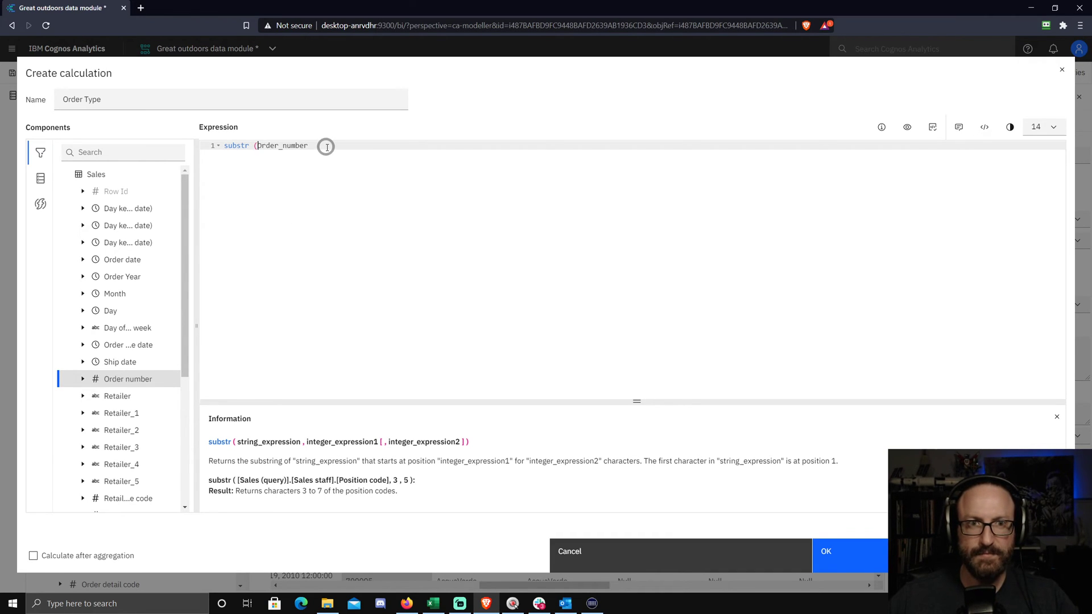
type(",")
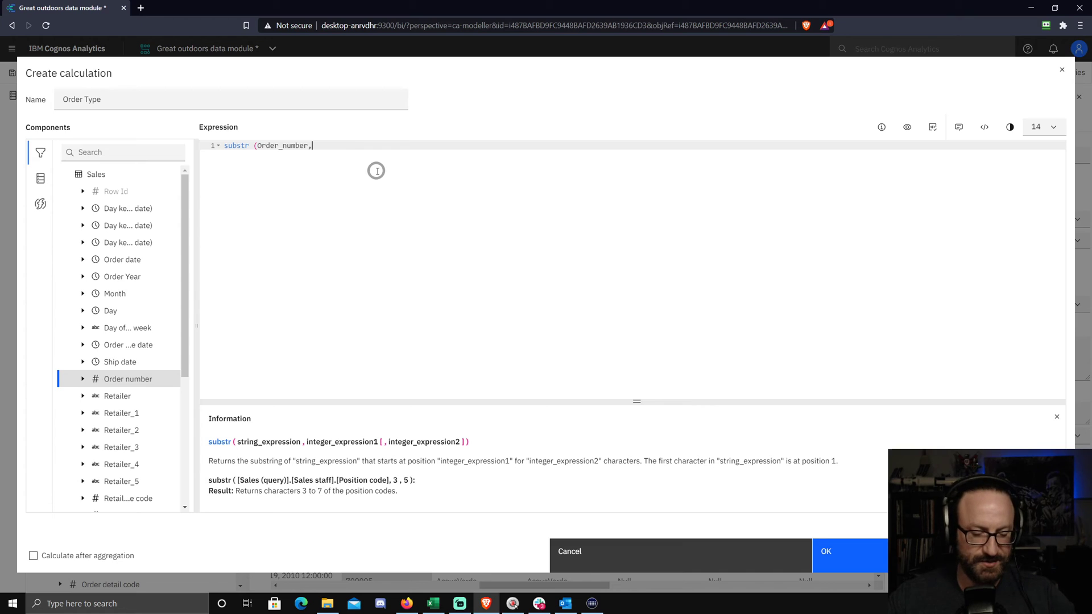
type("1")
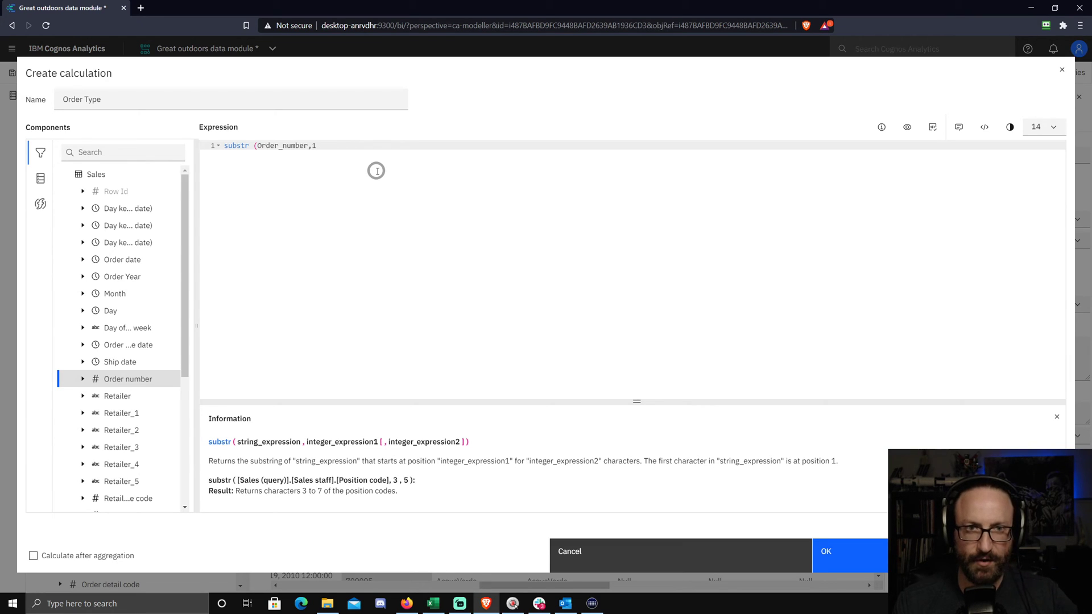
type(",3)")
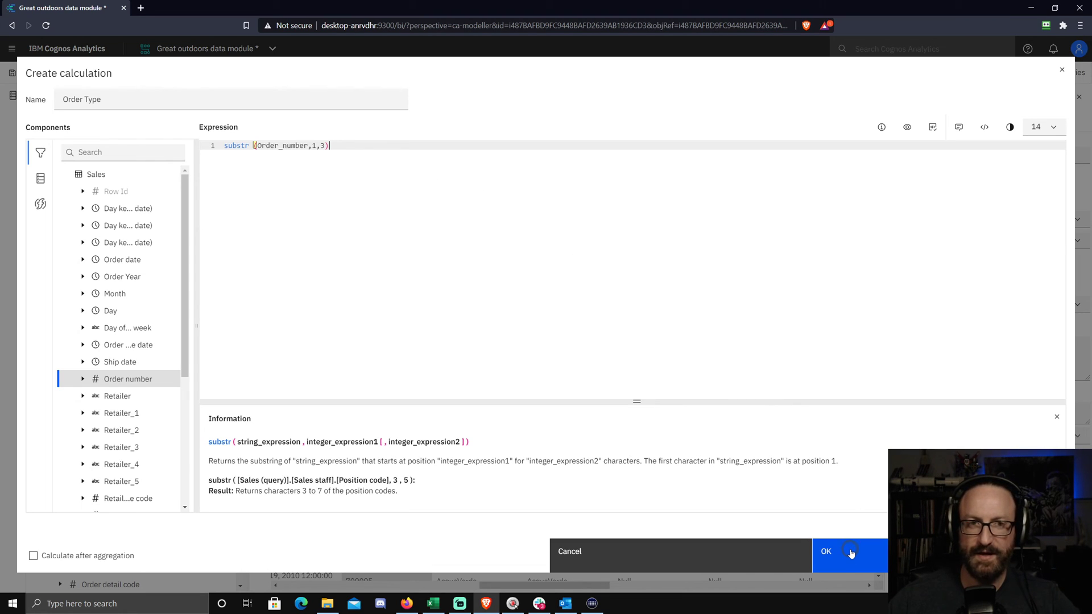
left_click(826, 551)
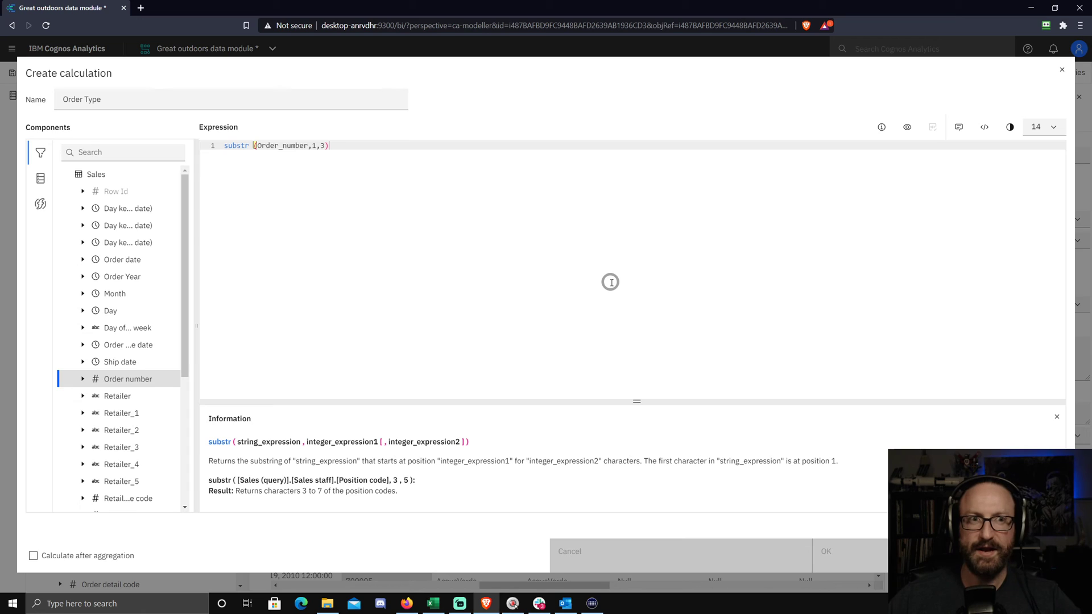
- Show the new Order Type column in Sales with values such as 100 and 800
left_click(825, 551)
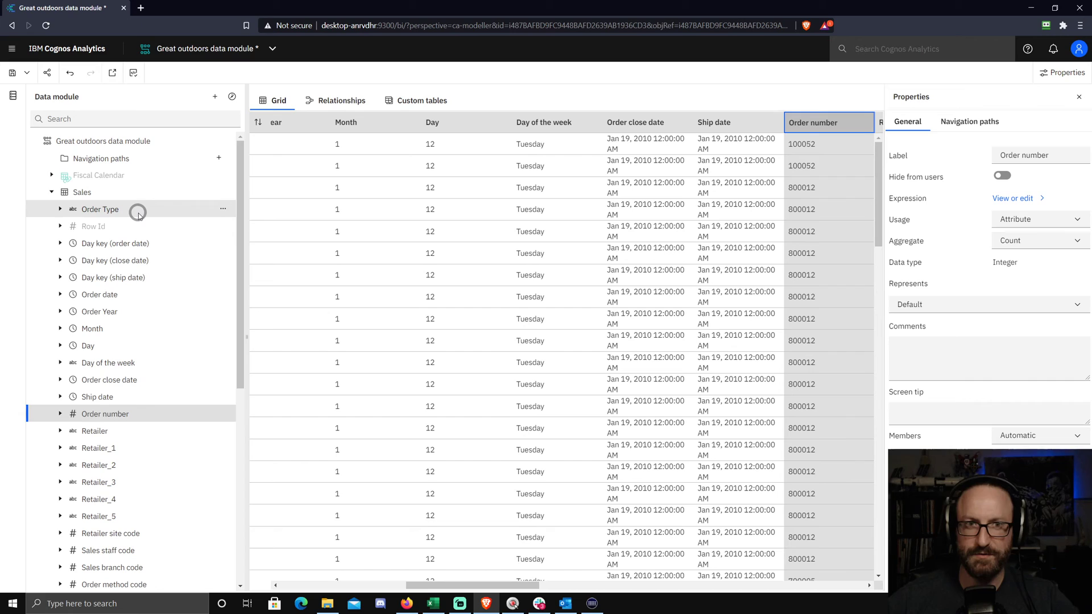
left_click(99, 209)
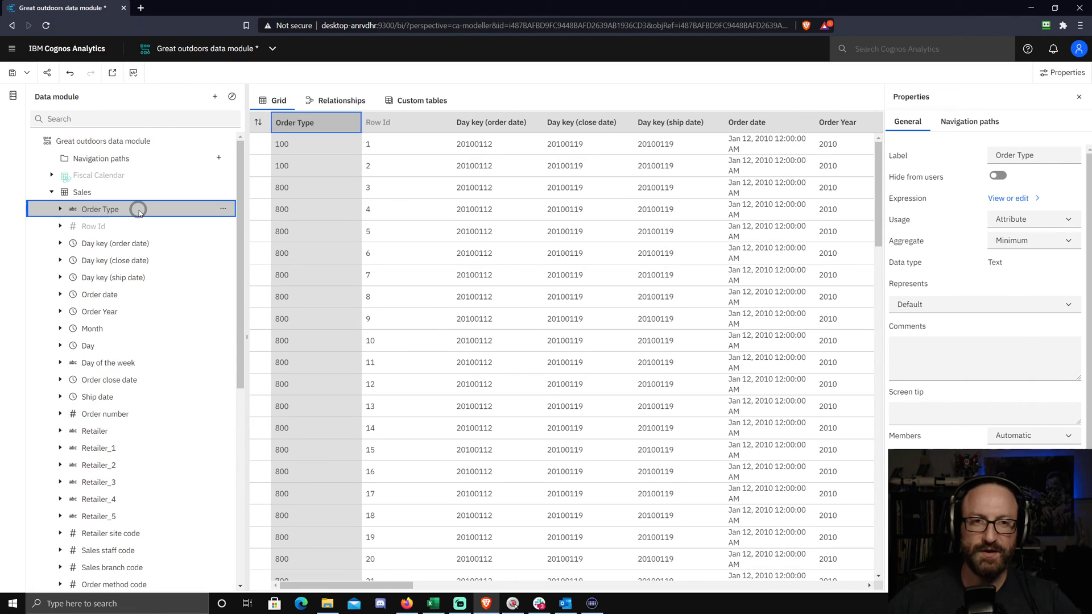